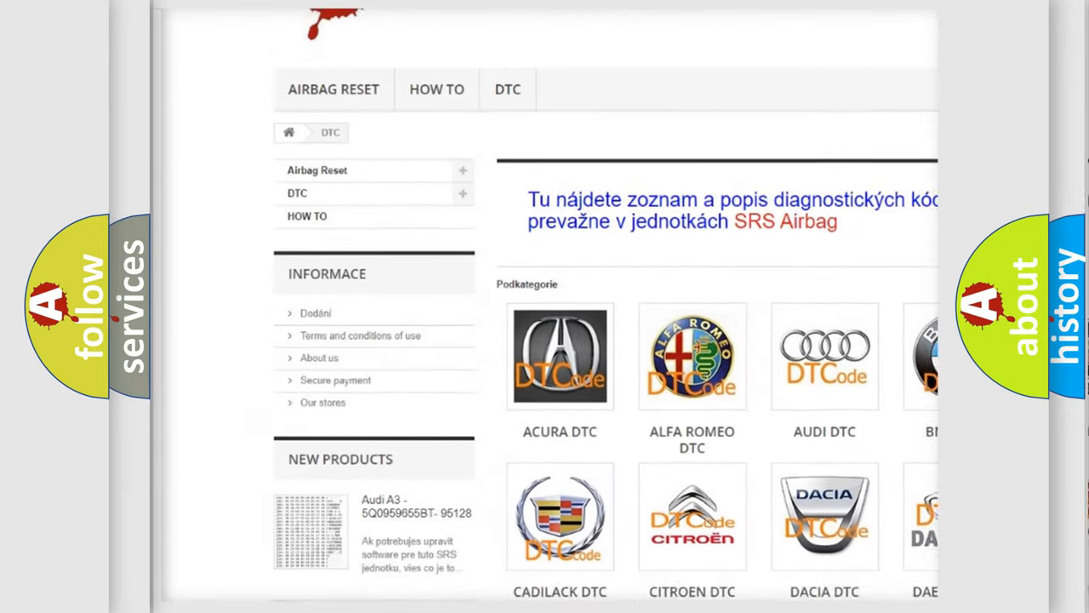
scroll("down", 3)
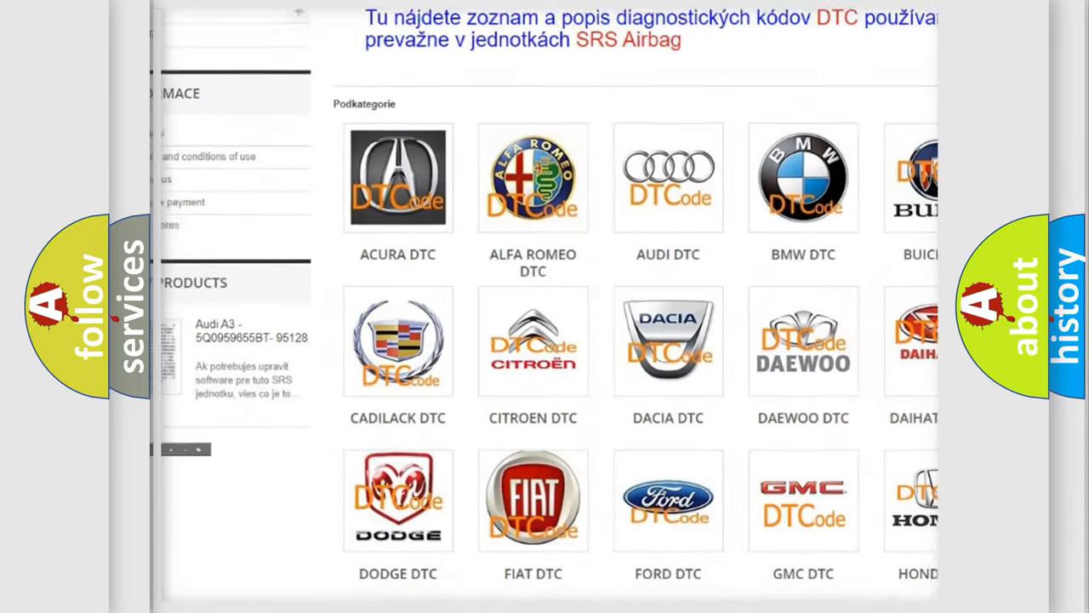
scroll("down", 3)
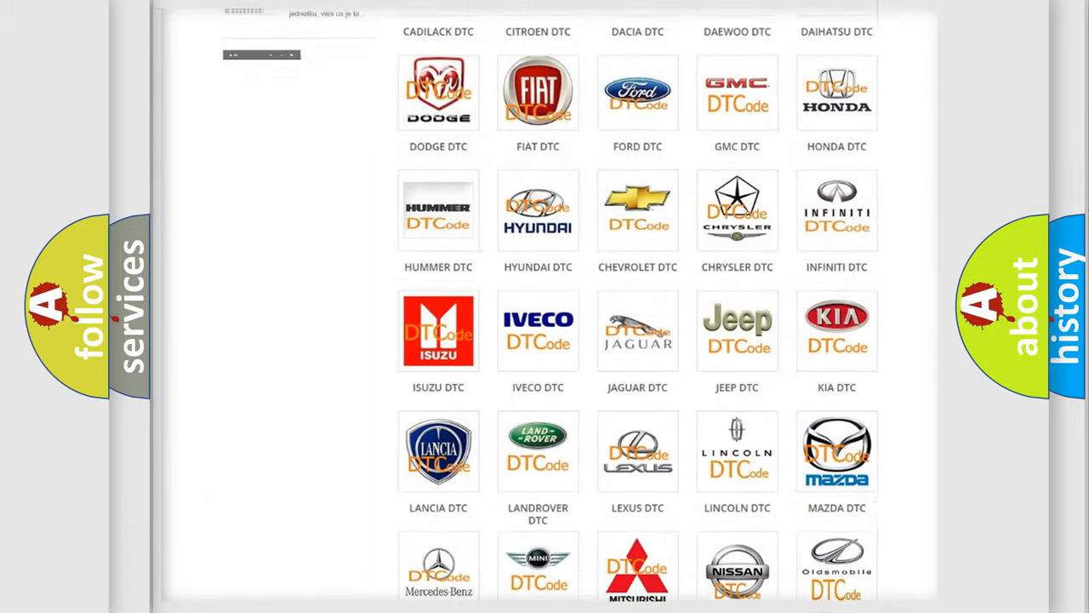
scroll("down", 3)
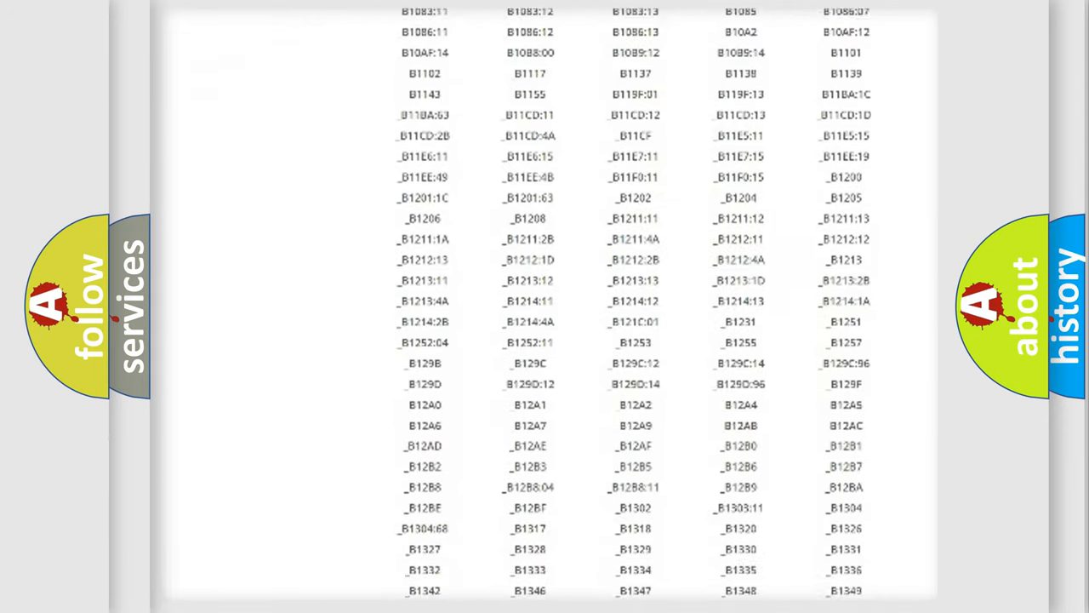
scroll("down", 3)
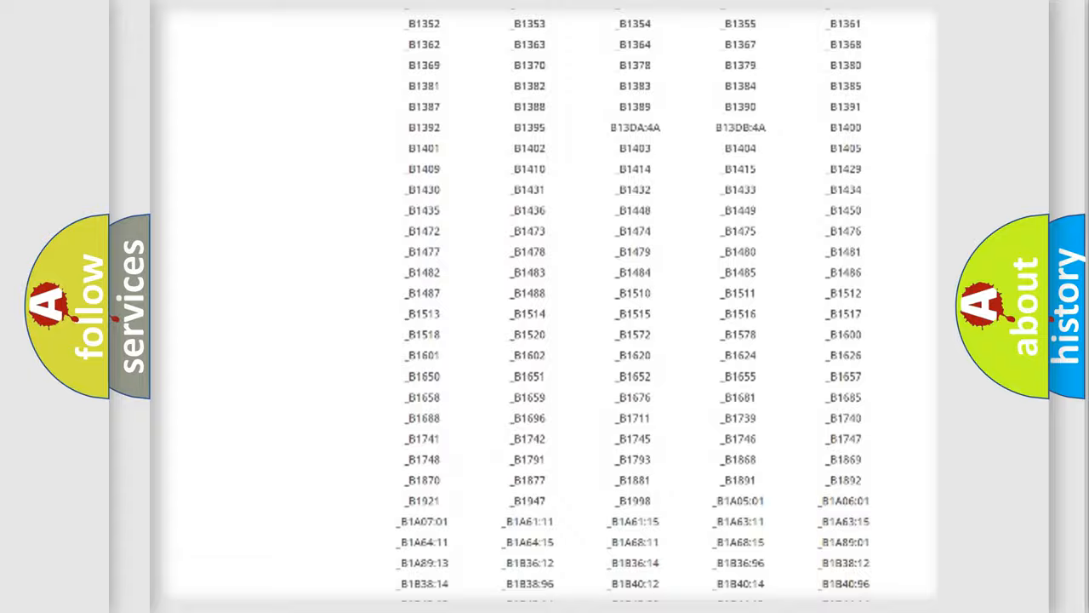